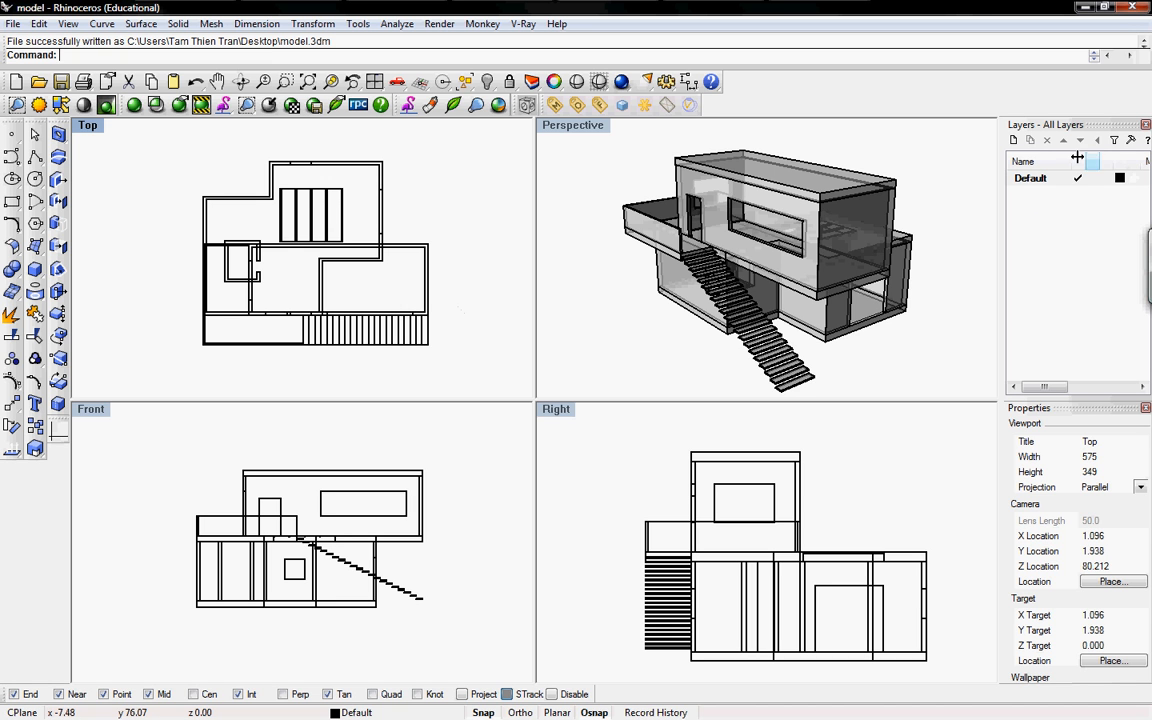
- Add a new 'section' layer and place the first point of the vertical cut line in Top view
click(1013, 140)
text(section)
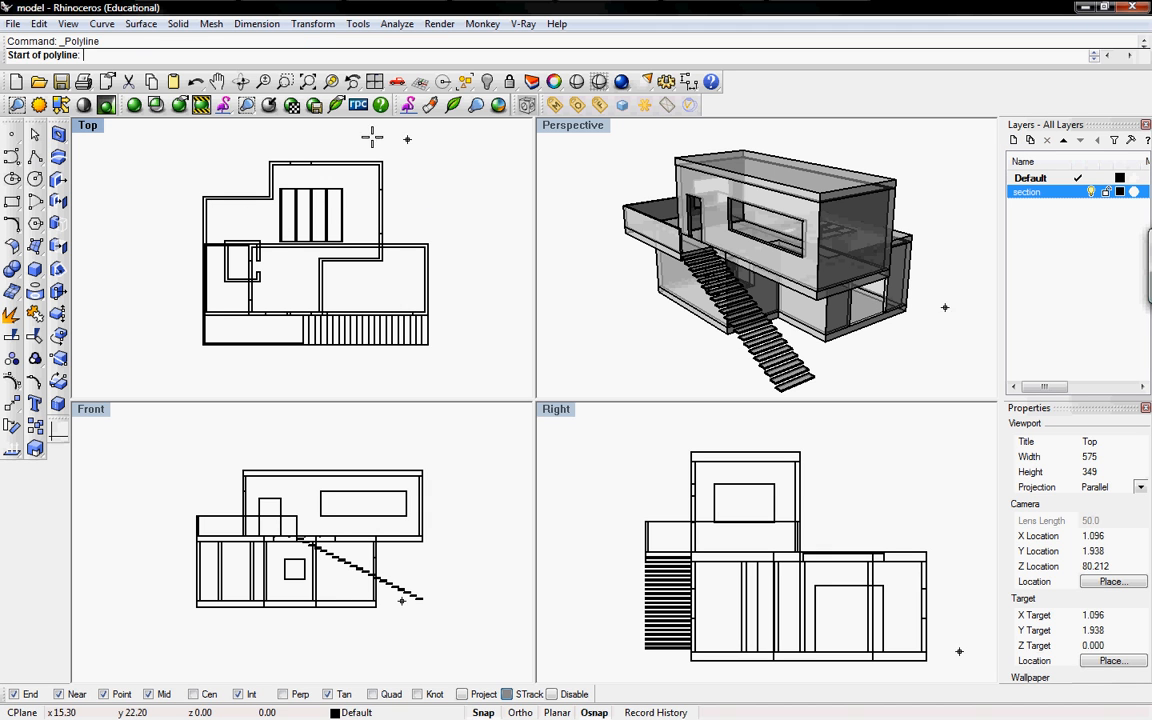
mouse_move(336, 139)
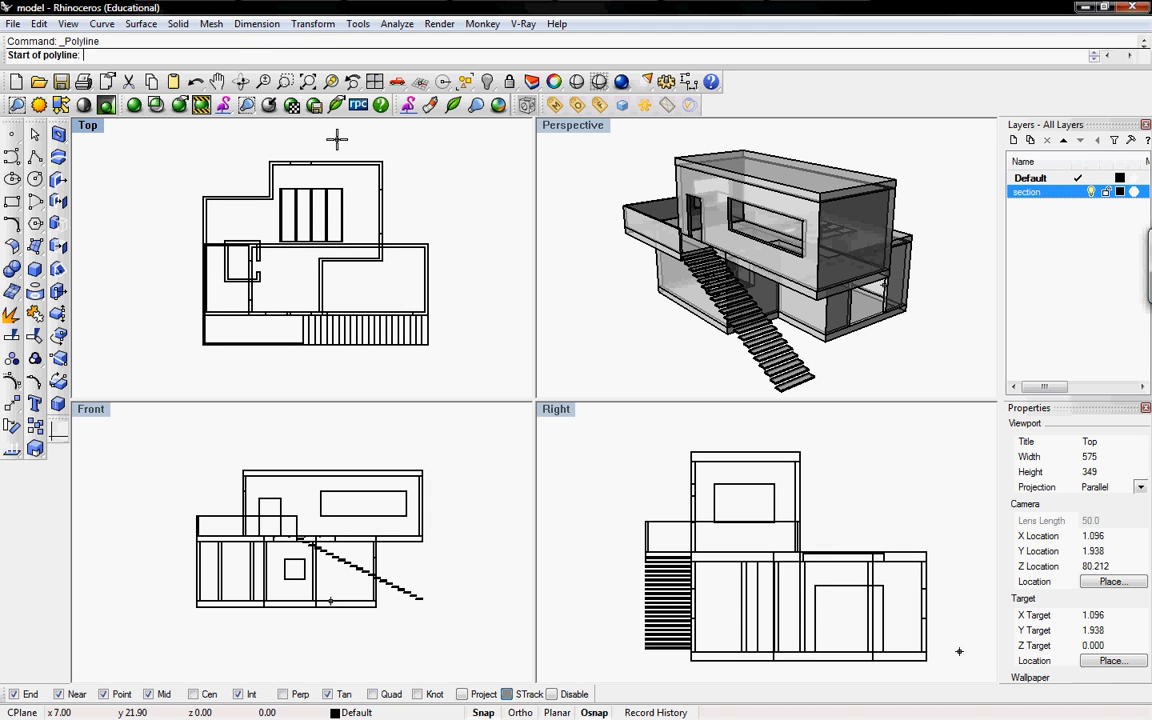
click(335, 138)
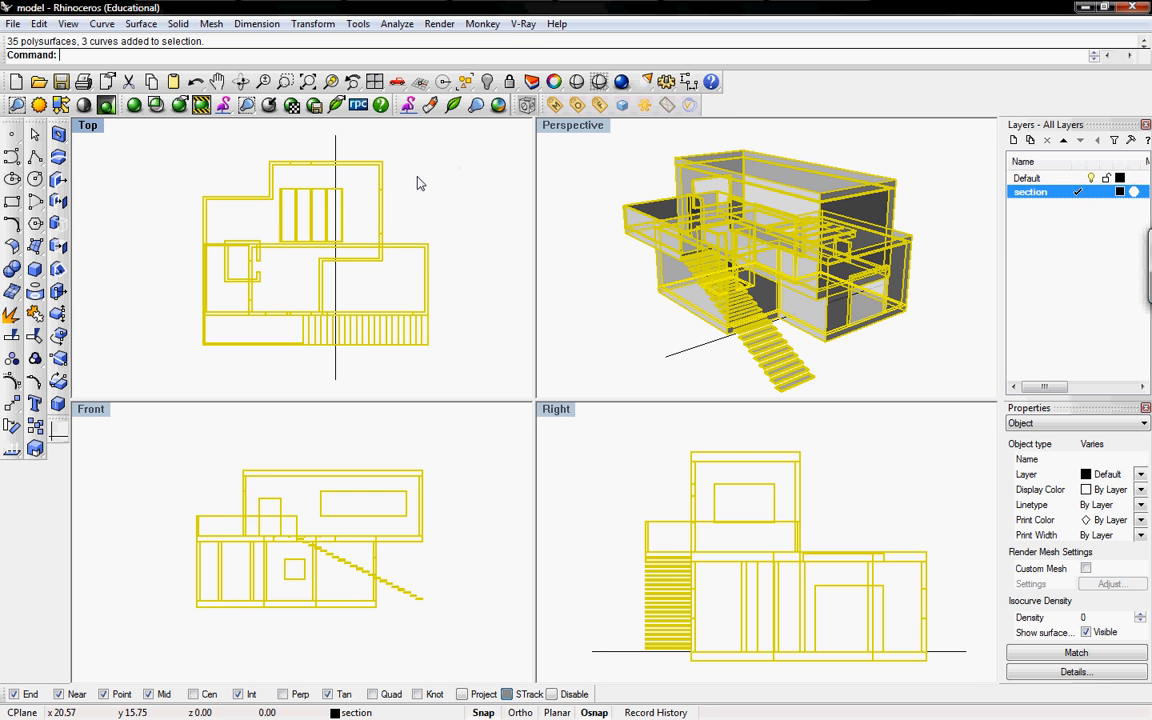
mouse_move(343, 166)
text(Section)
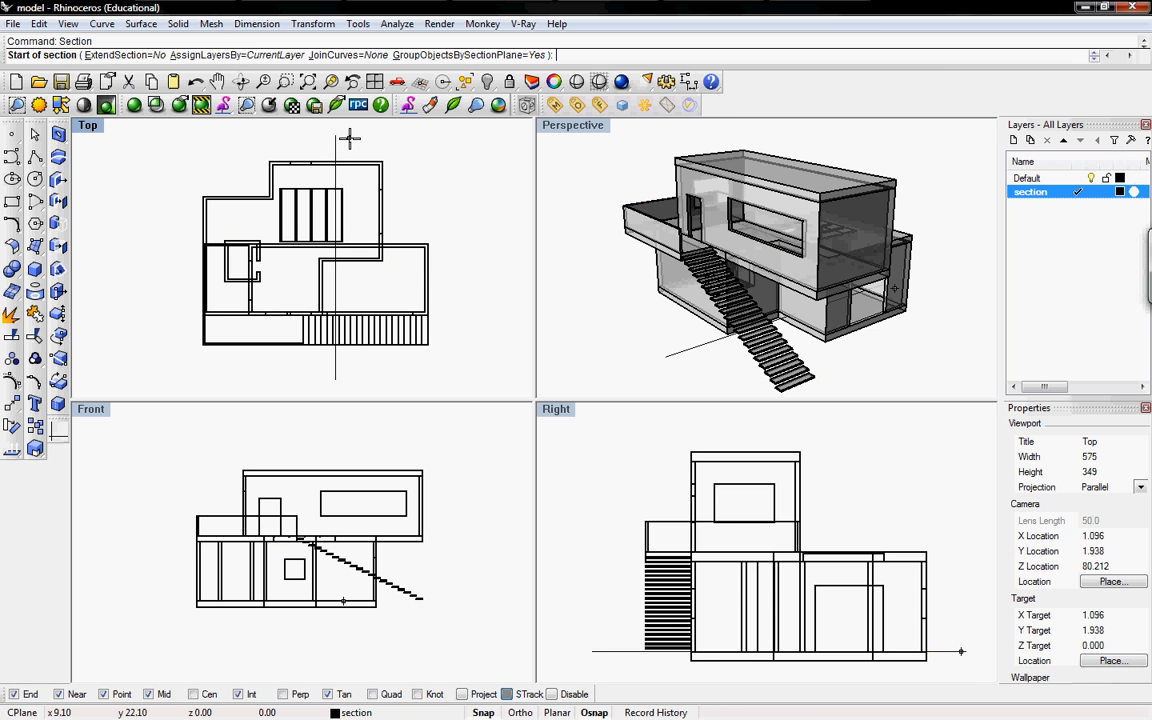
- Pick the section start point on the vertical cut line
click(335, 135)
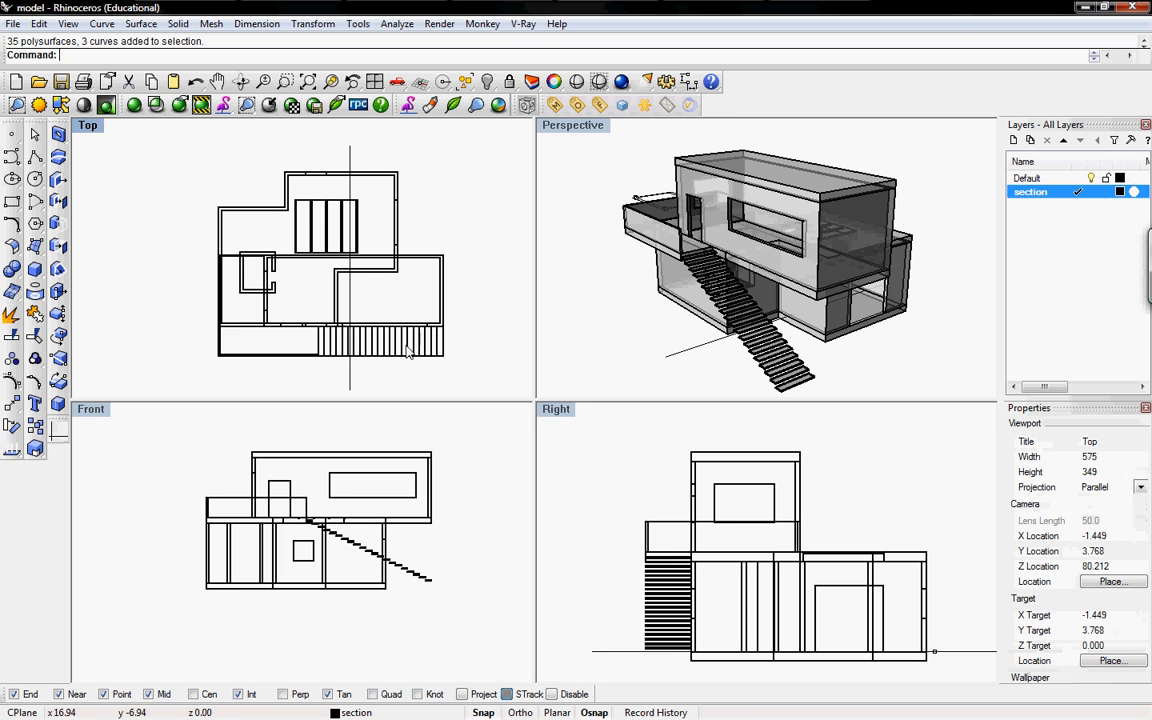
click(410, 350)
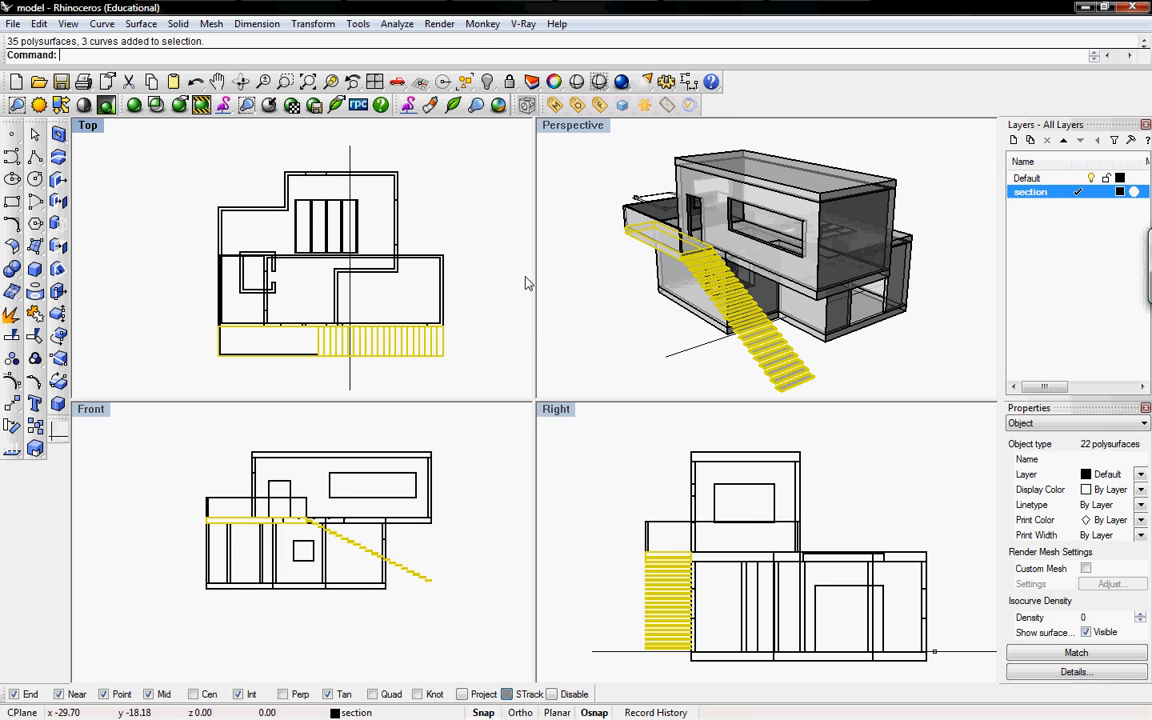
mouse_move(465, 281)
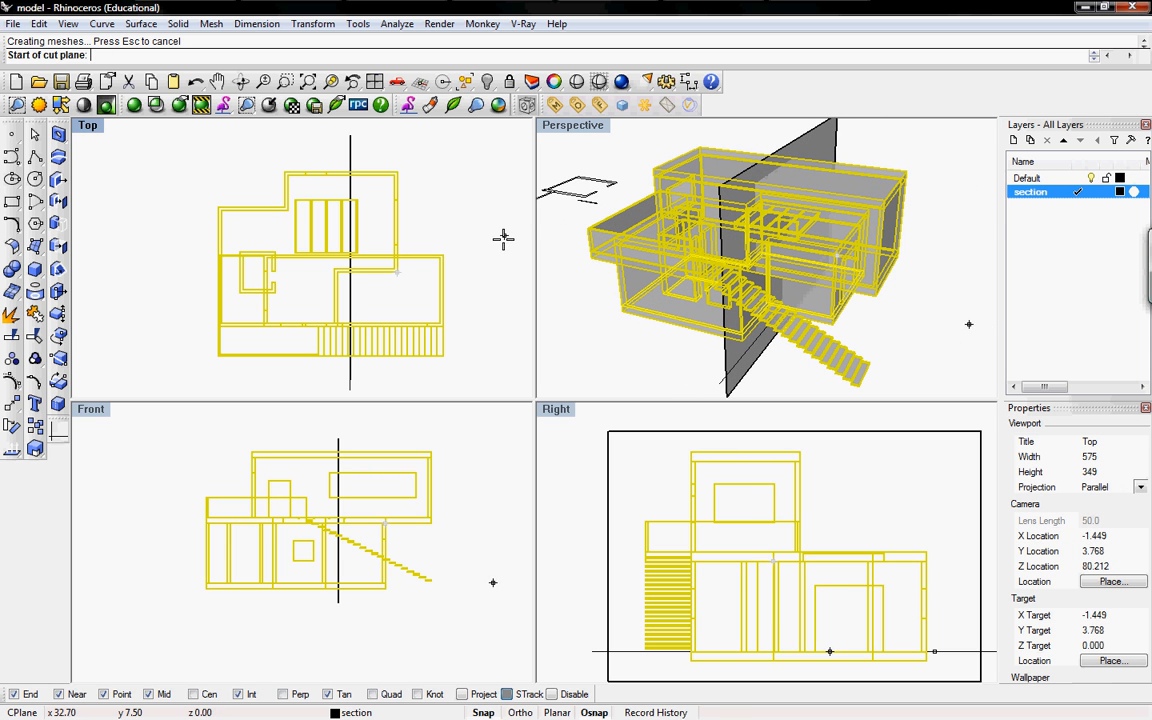
mouse_move(495, 240)
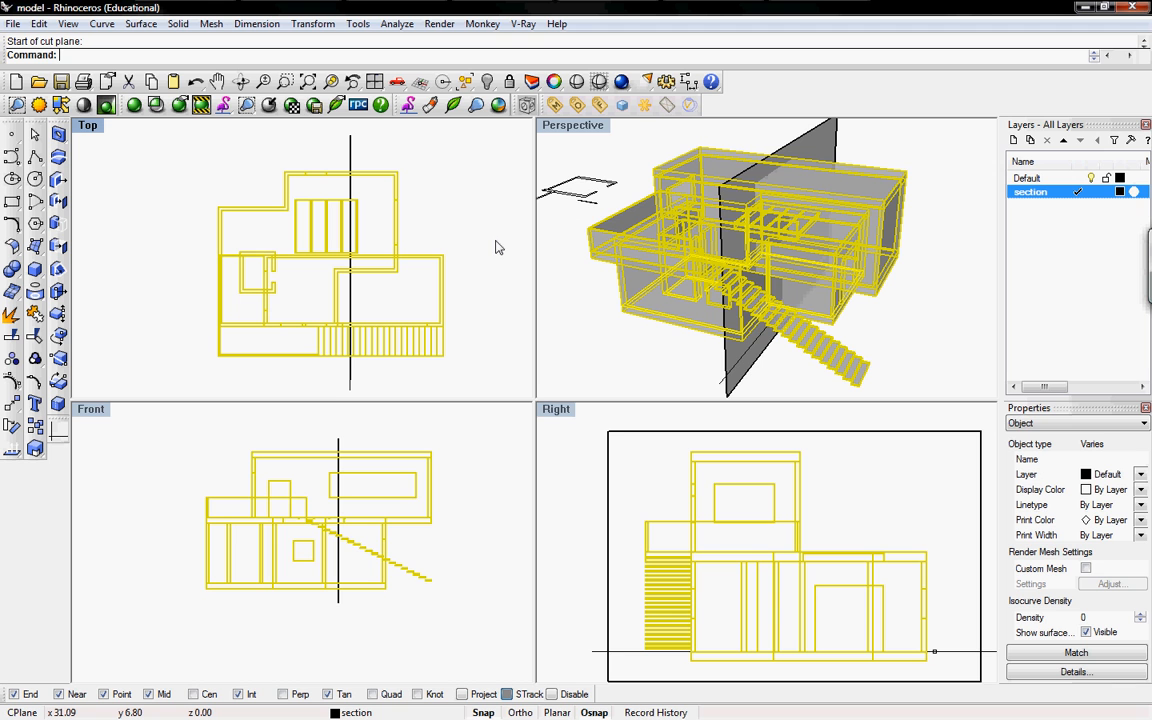
- Enter 'Sphere' at the command line while working on the split house
text(Sphere)
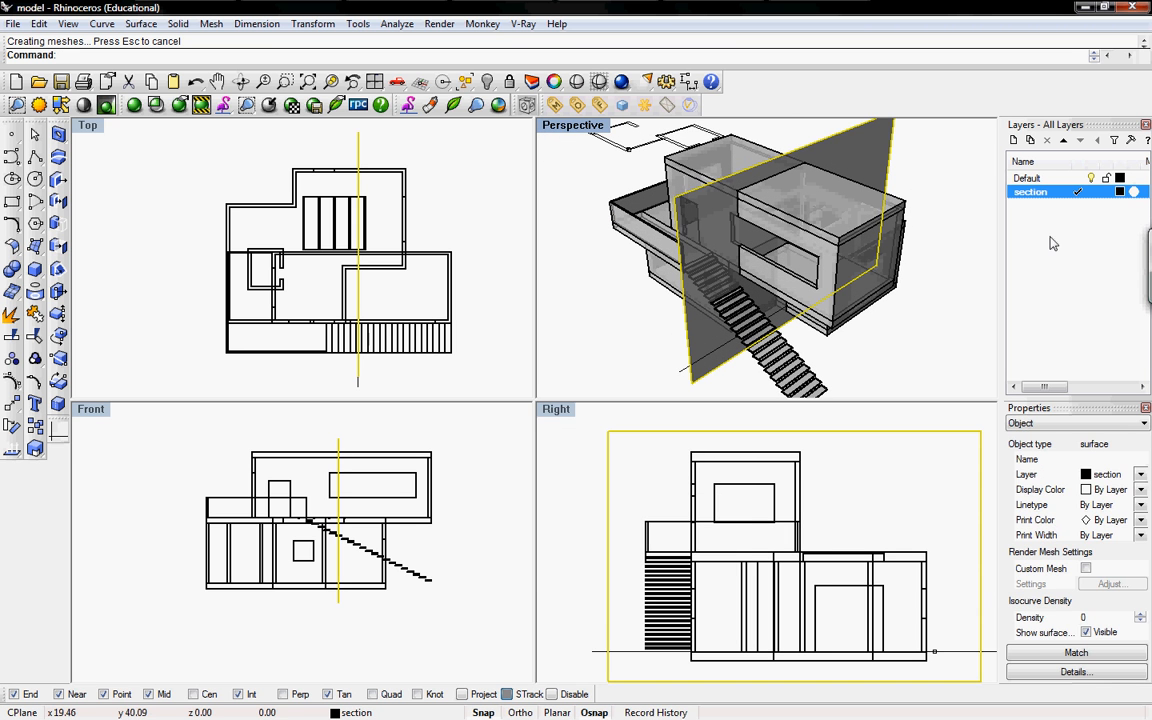
- Make Default current, select and remove the far half of the house, then orbit Perspective
click(1091, 191)
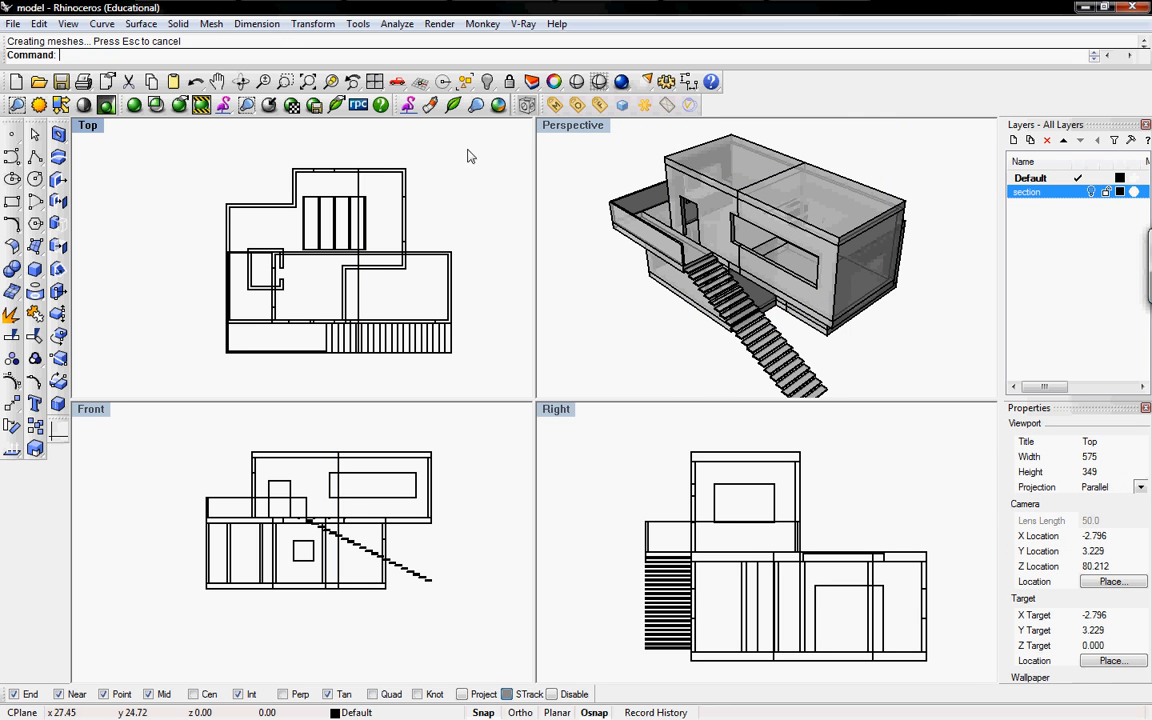
drag(471, 155, 362, 388)
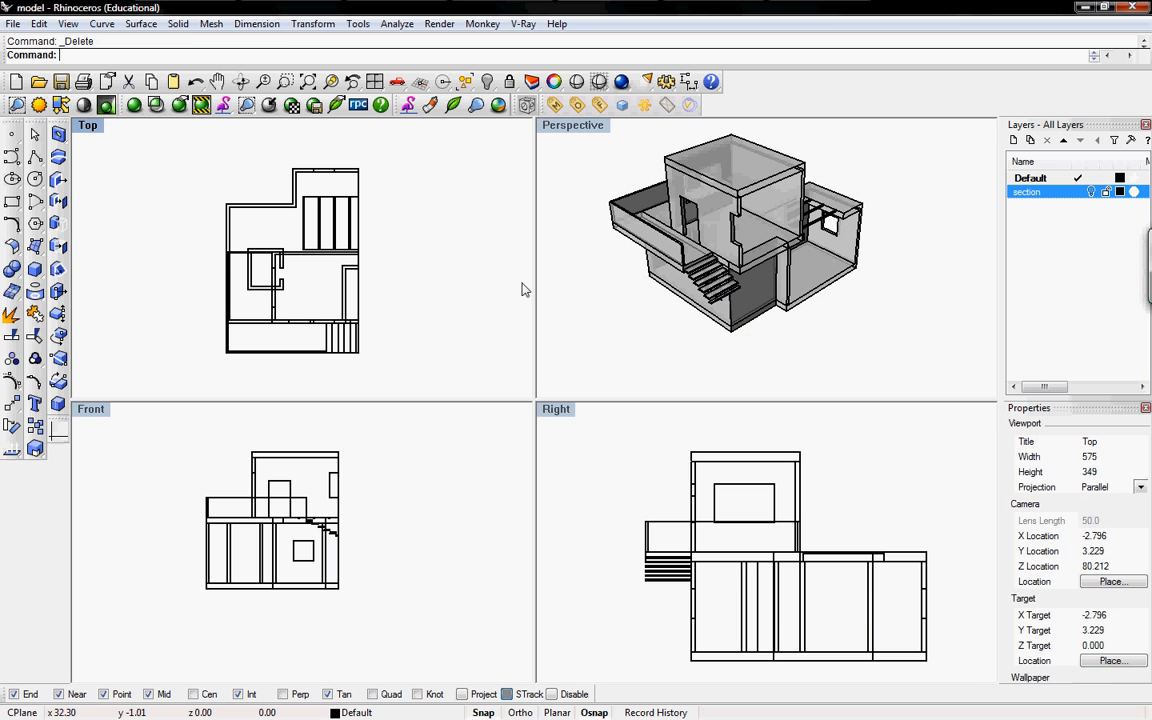
drag(735, 230, 655, 205)
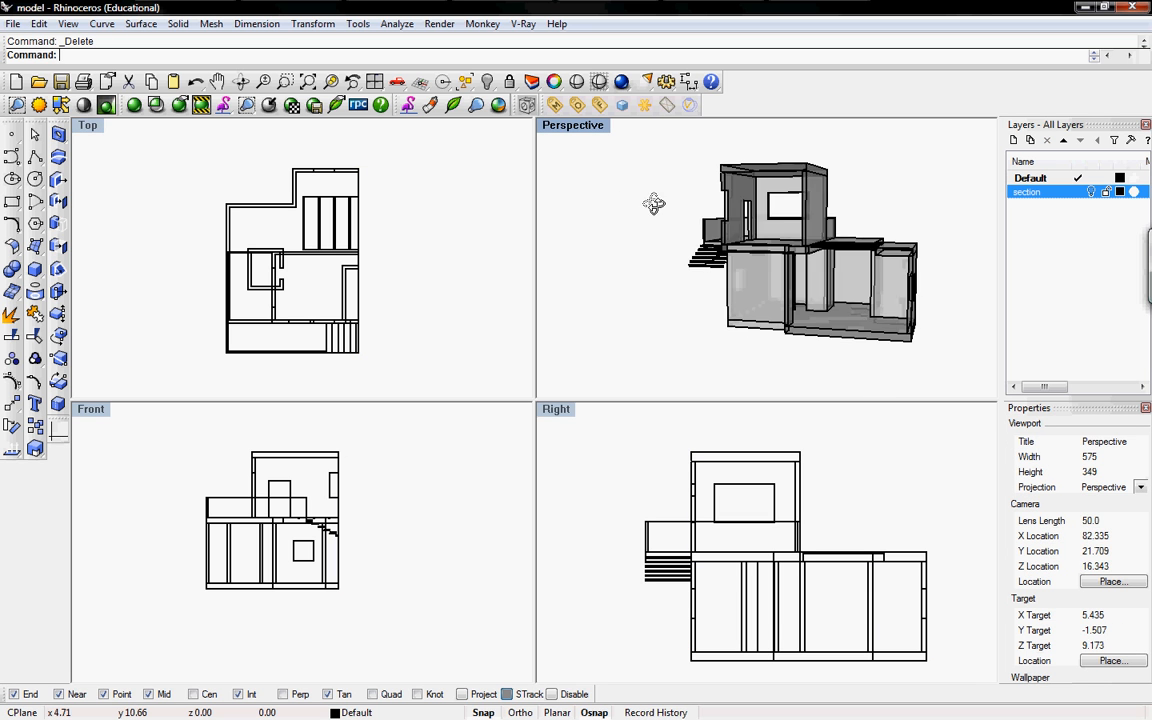
drag(655, 205, 790, 270)
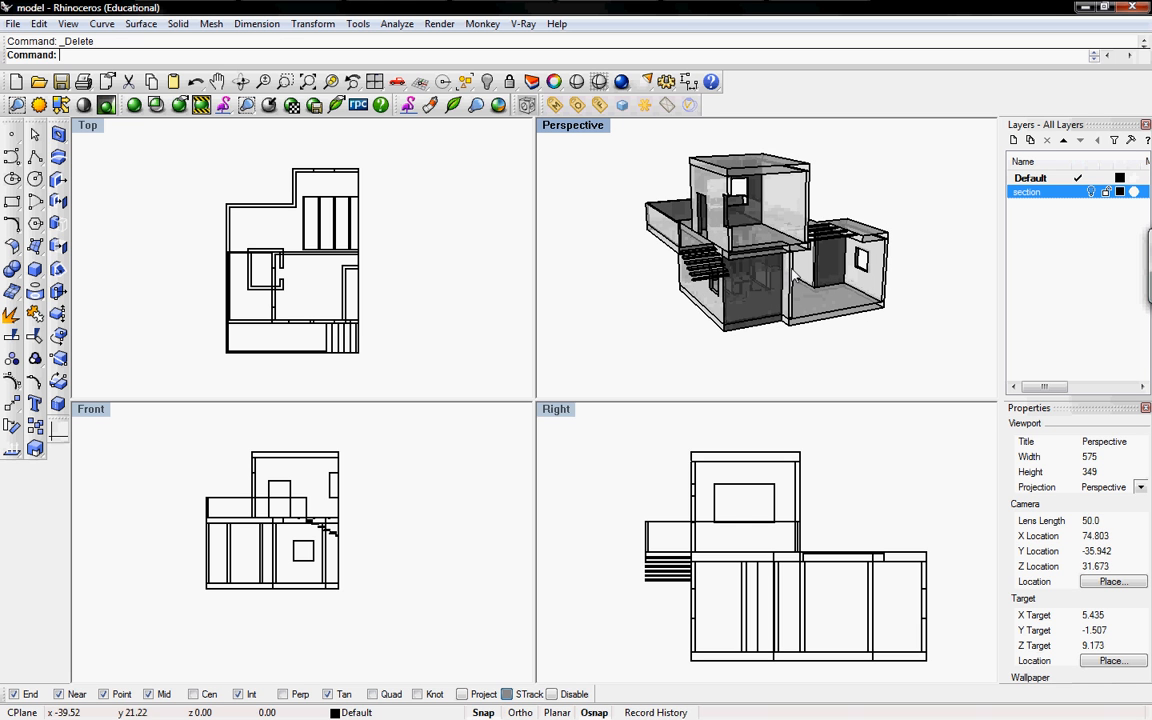
click(555, 409)
text(Make2D)
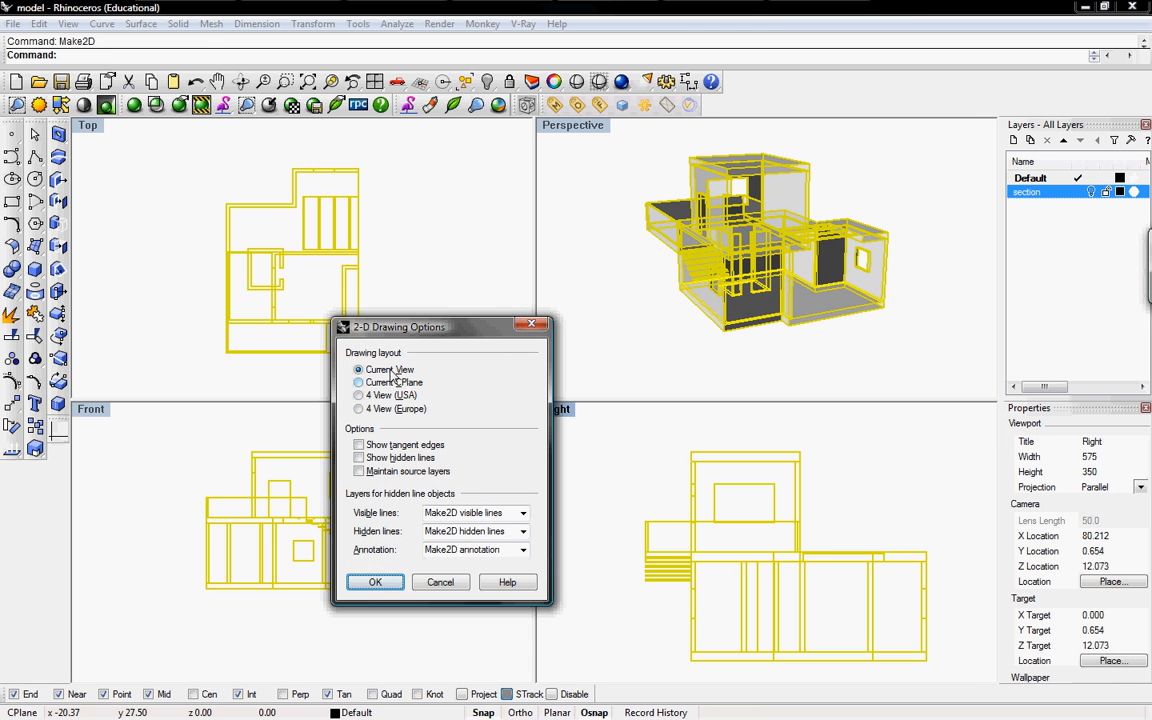
mouse_move(420, 400)
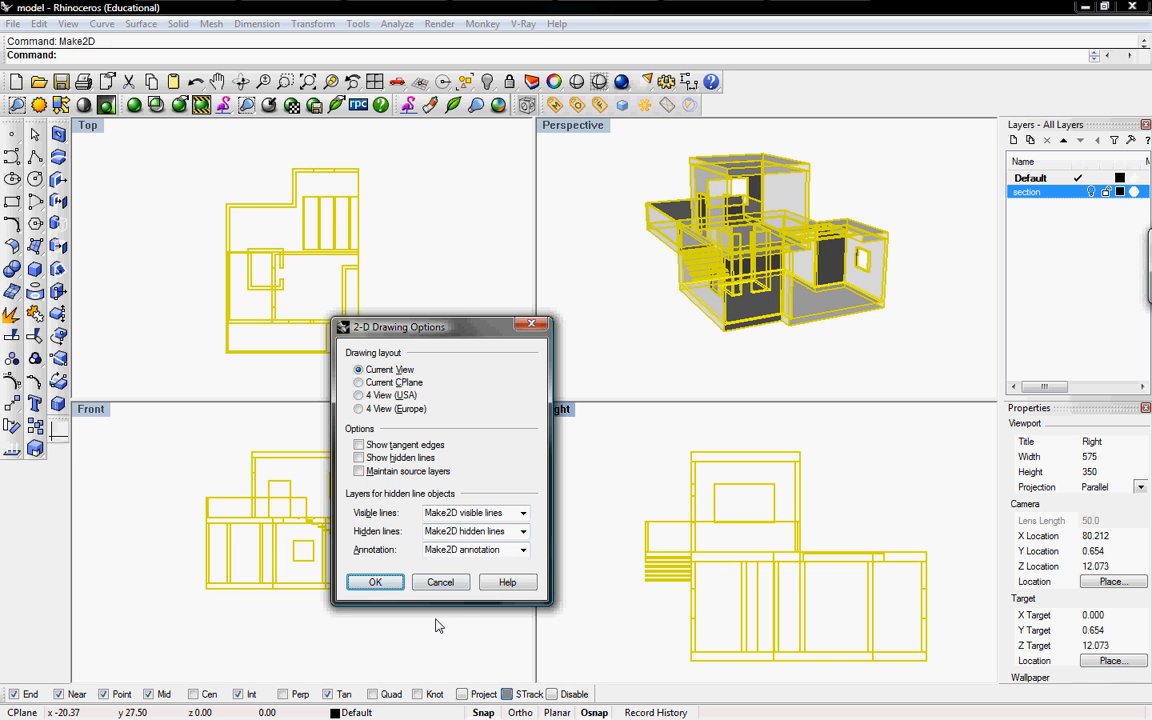
- Confirm the Make2D options to generate the halved house's elevation curves
click(375, 582)
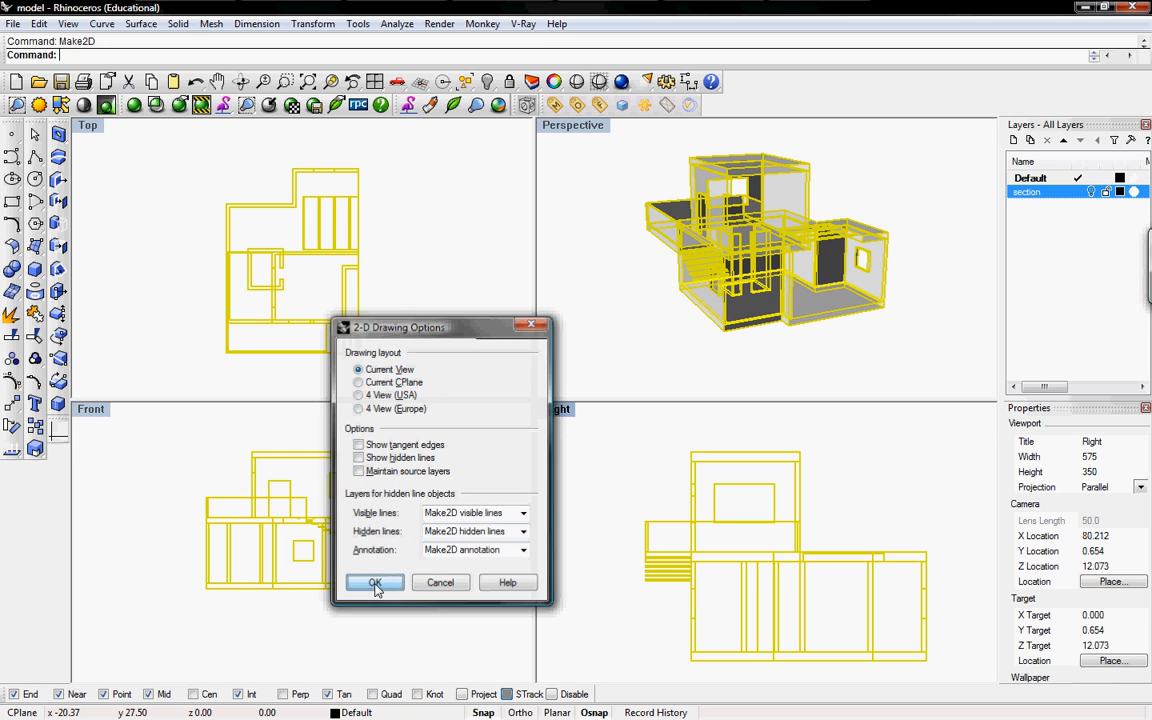
click(375, 582)
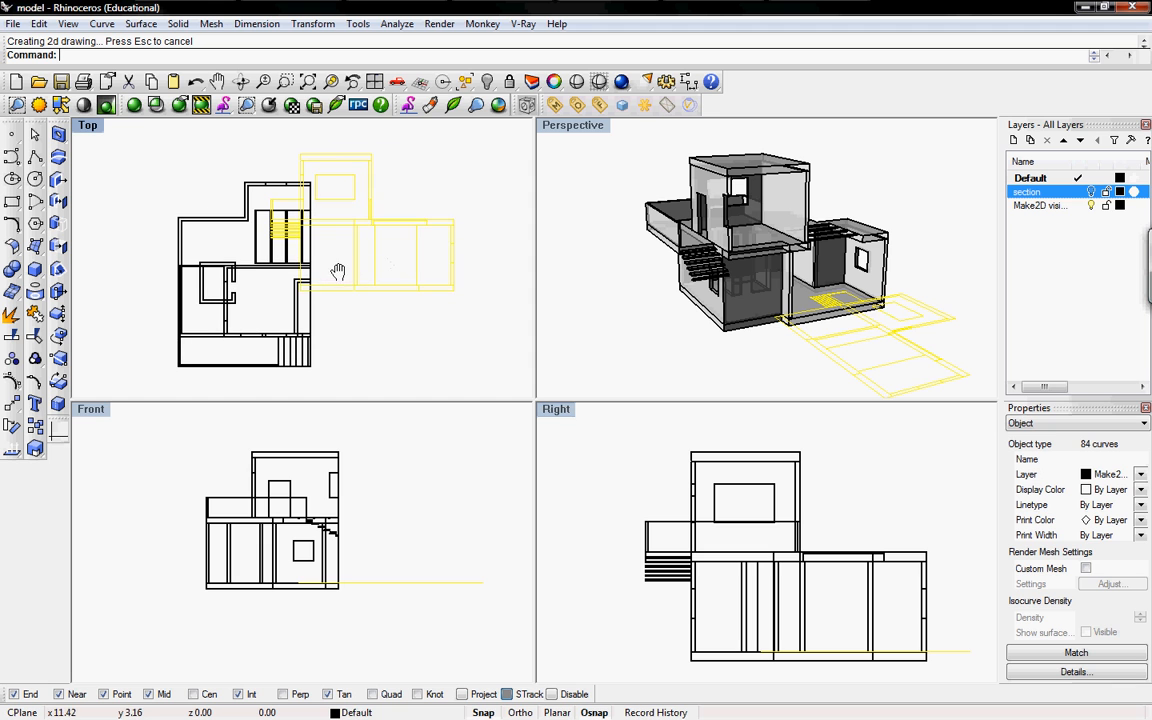
mouse_move(380, 252)
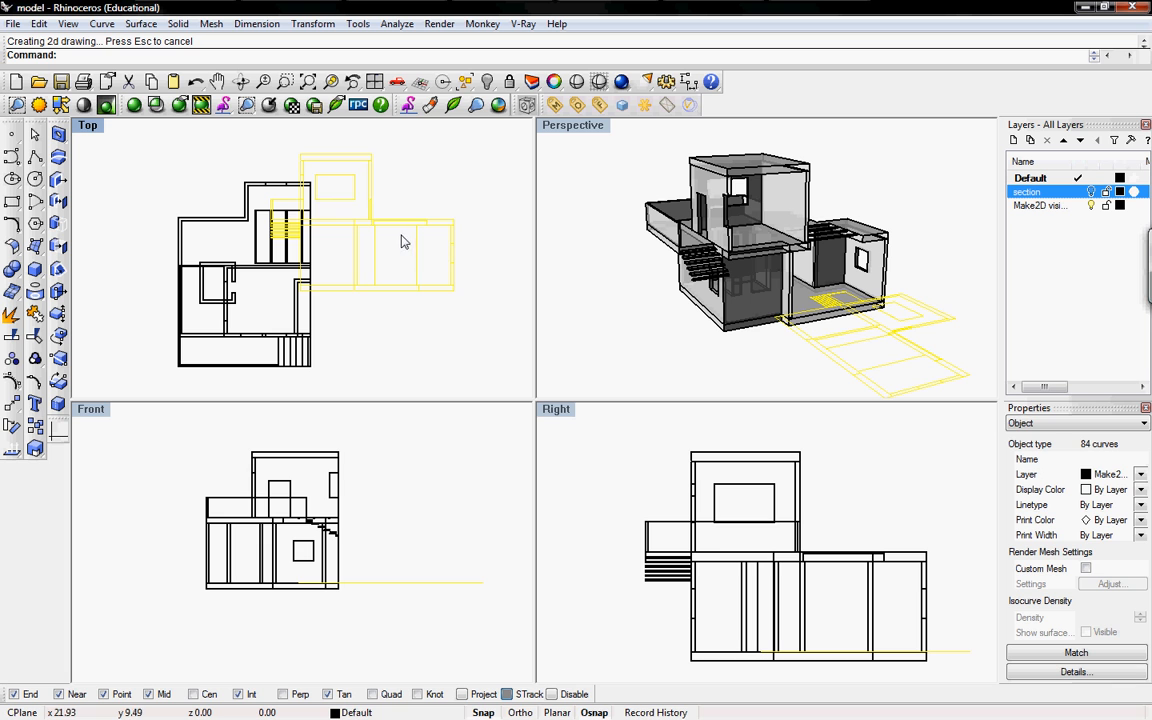
mouse_move(393, 220)
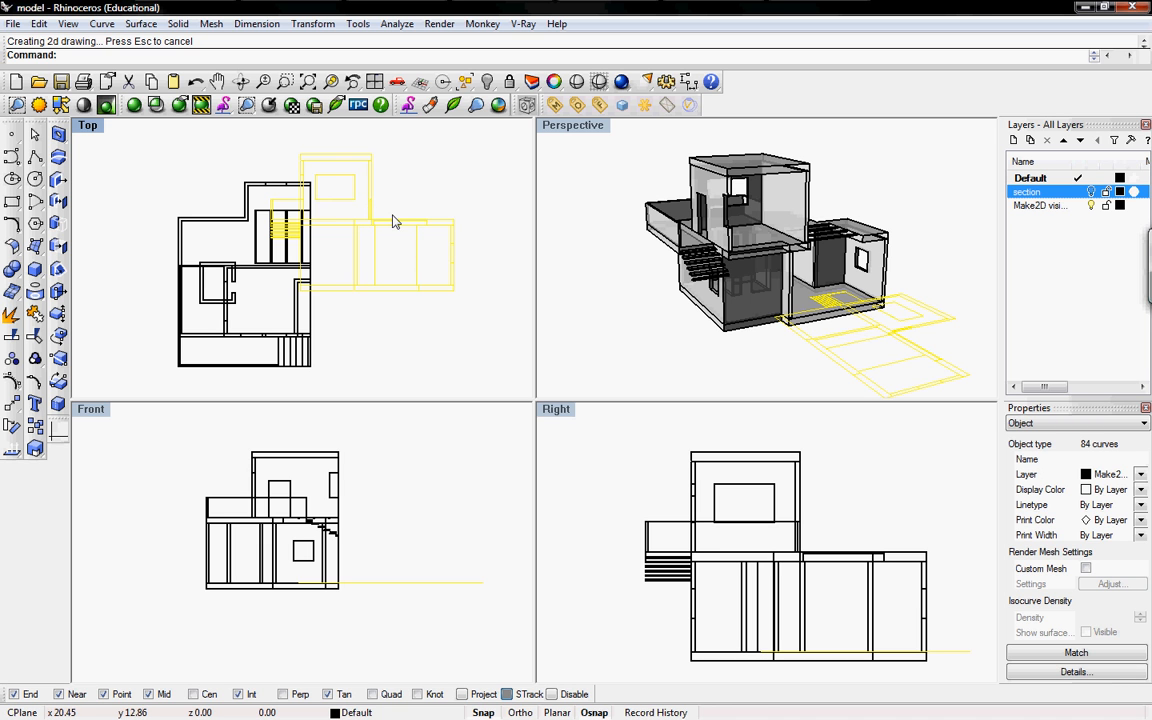
mouse_move(1047, 214)
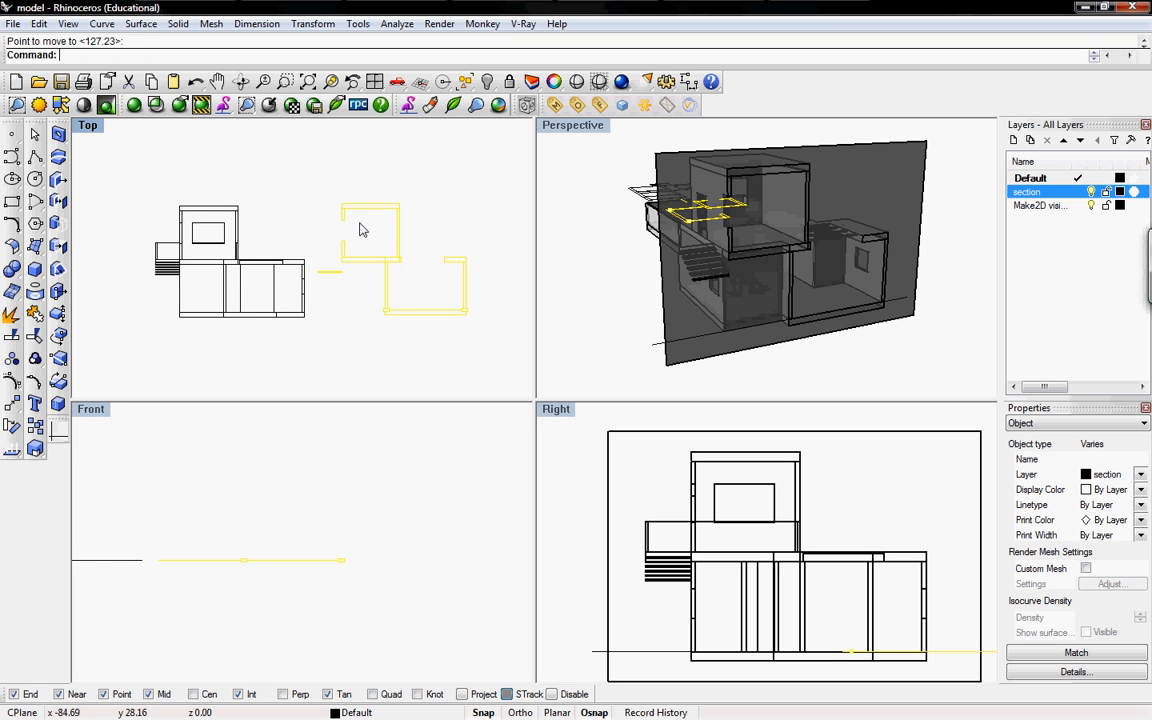
mouse_move(418, 262)
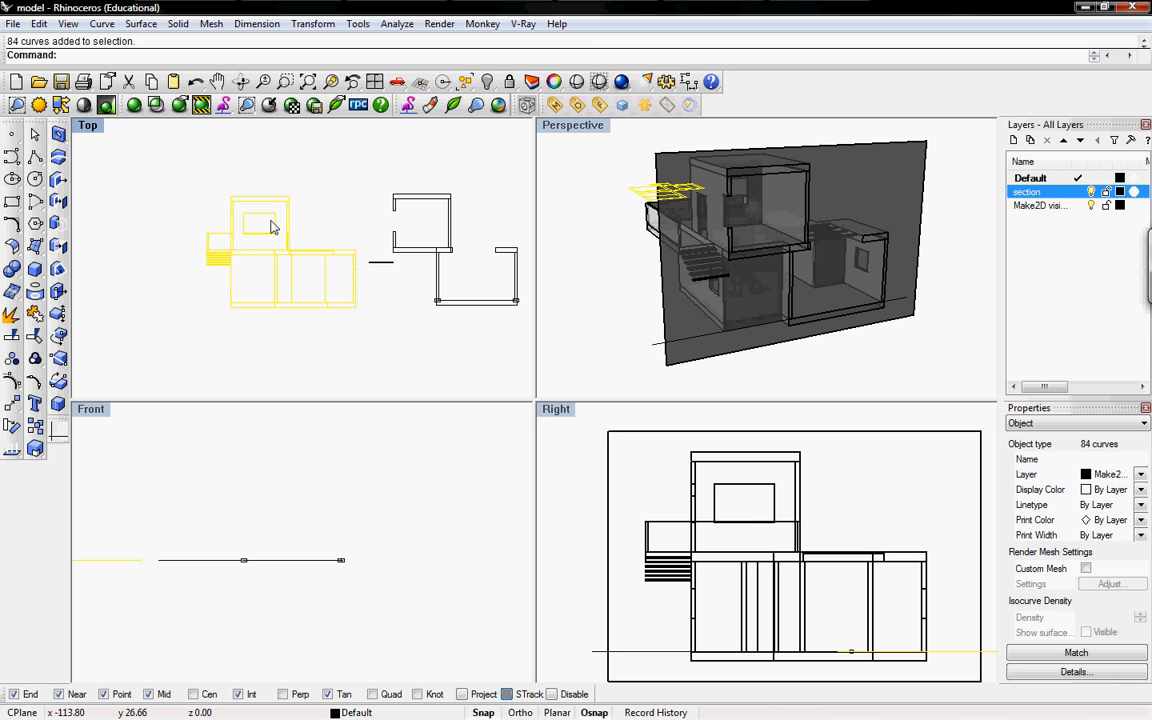
mouse_move(219, 254)
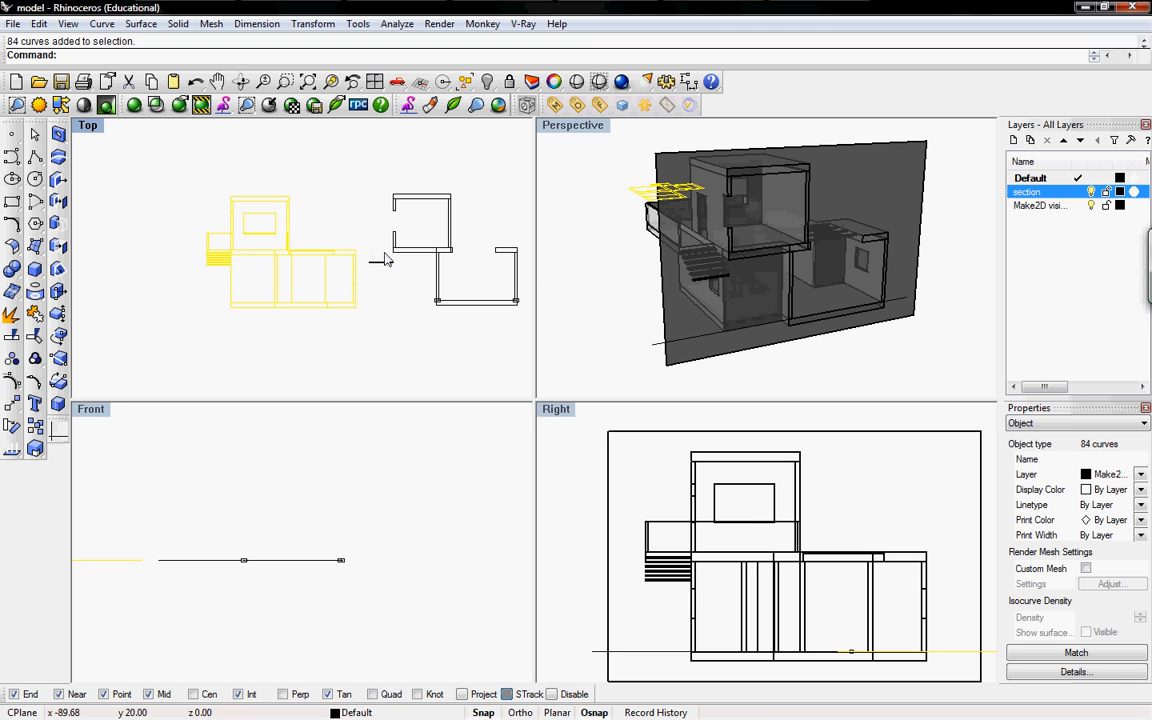
mouse_move(380, 255)
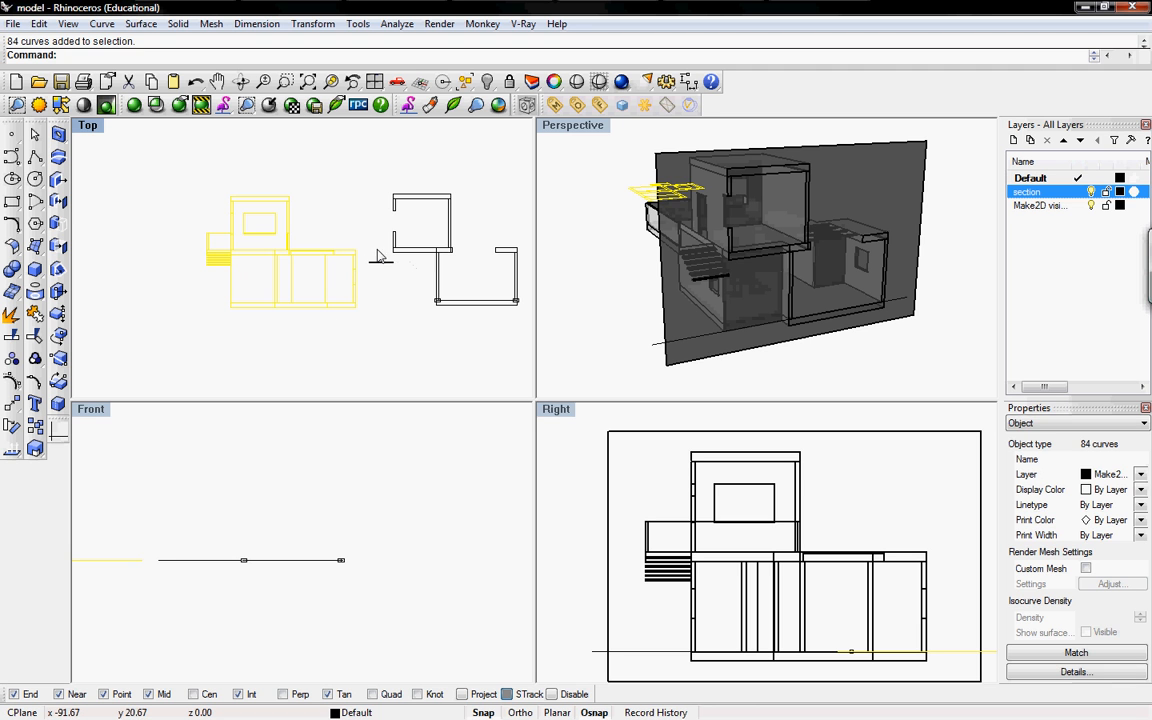
- Add the section curves to the Make2D elevation selection
click(424, 349)
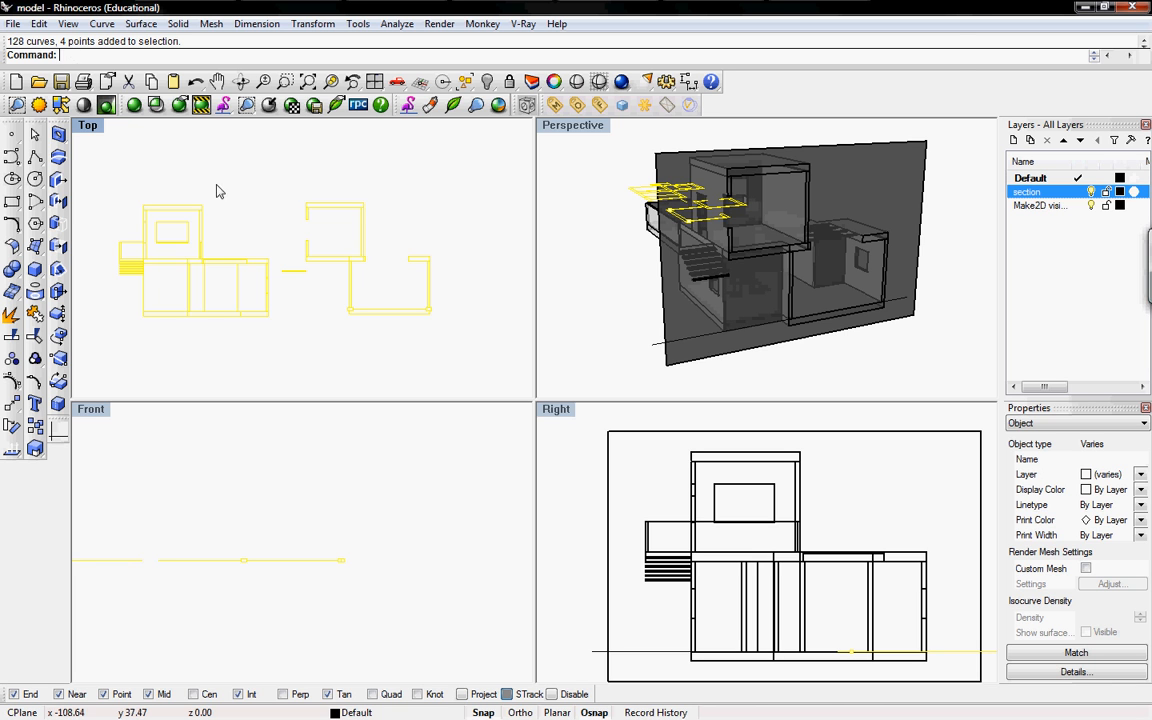
mouse_move(279, 242)
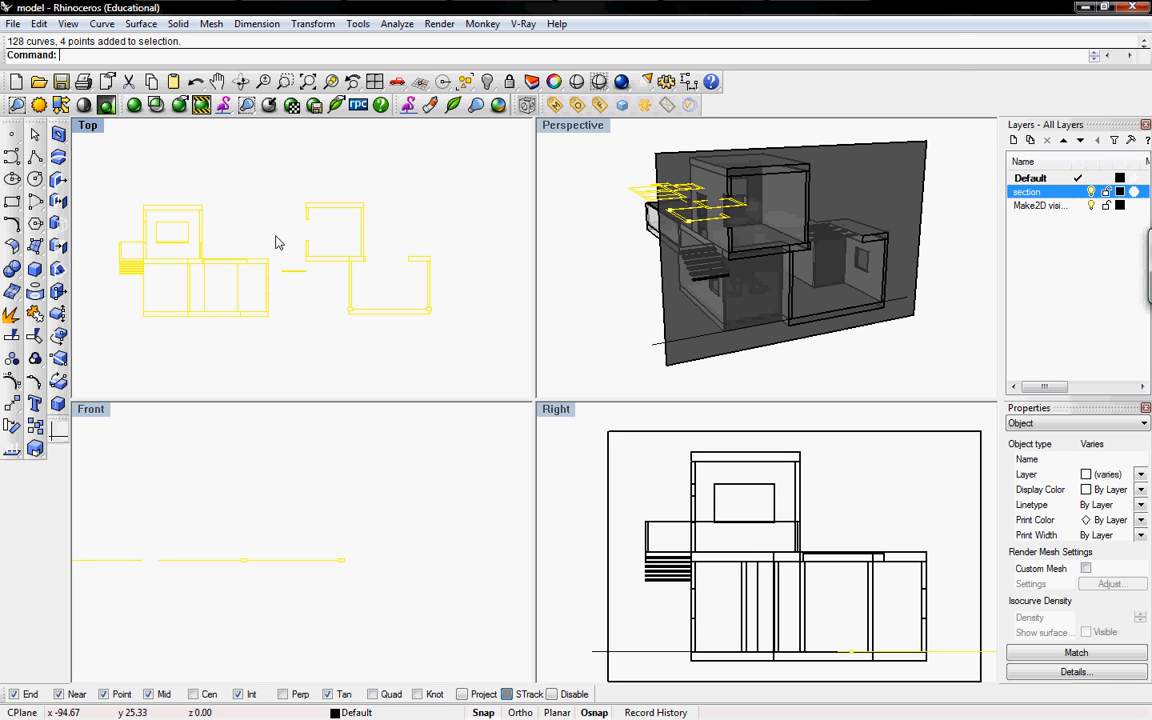